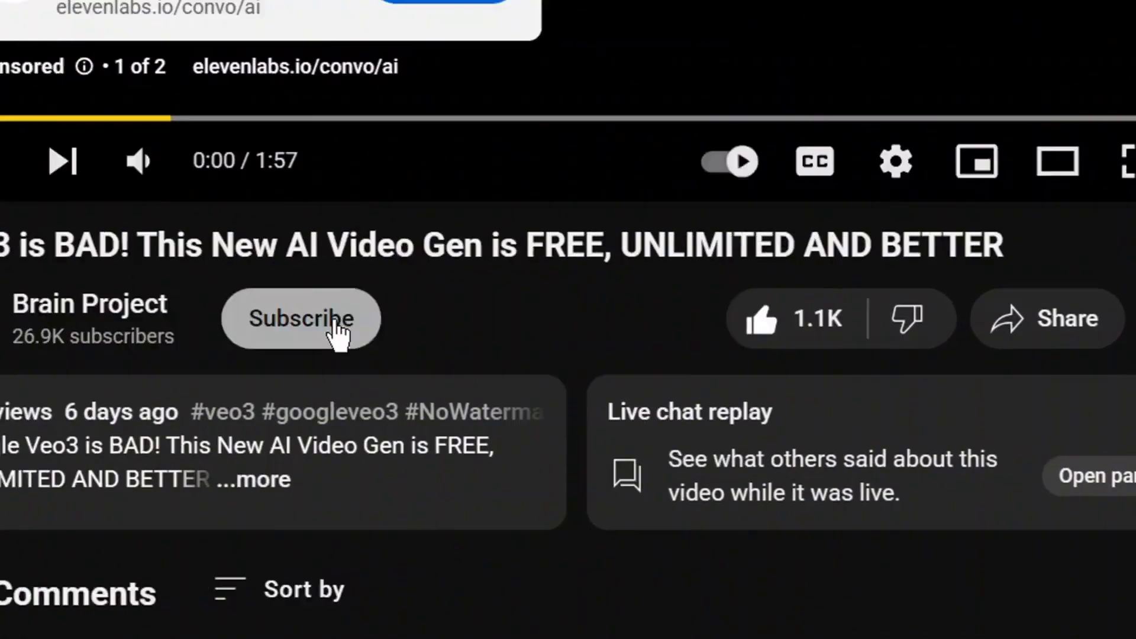
# Leave the YouTube AI video page for a new Chrome tab on Google's start page
pyautogui.click(300, 318)
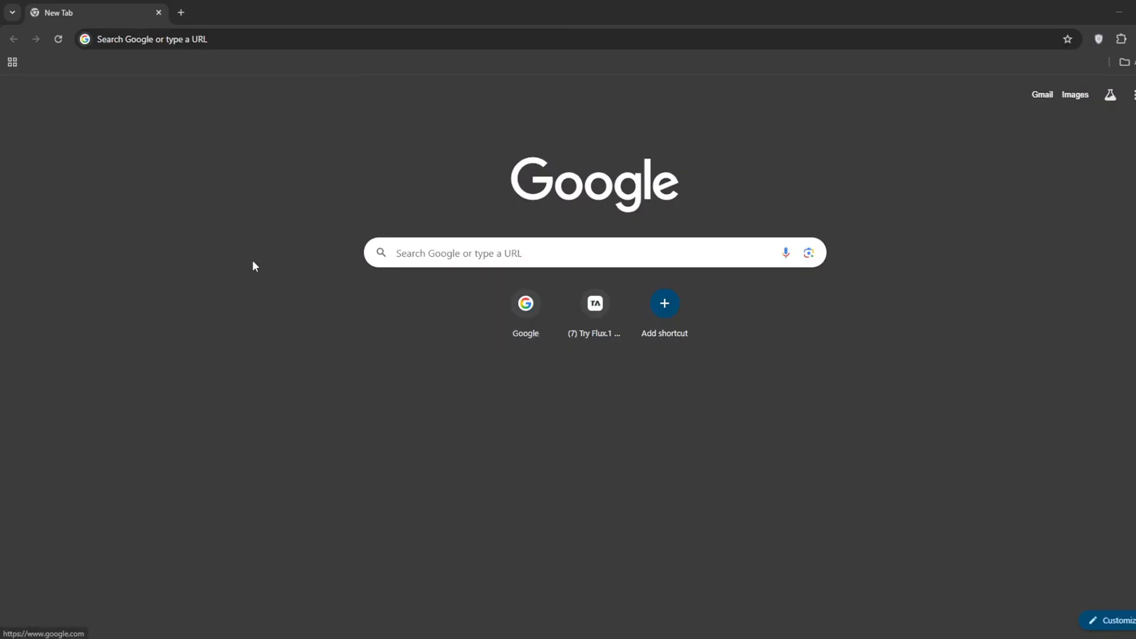
pyautogui.moveTo(258, 76)
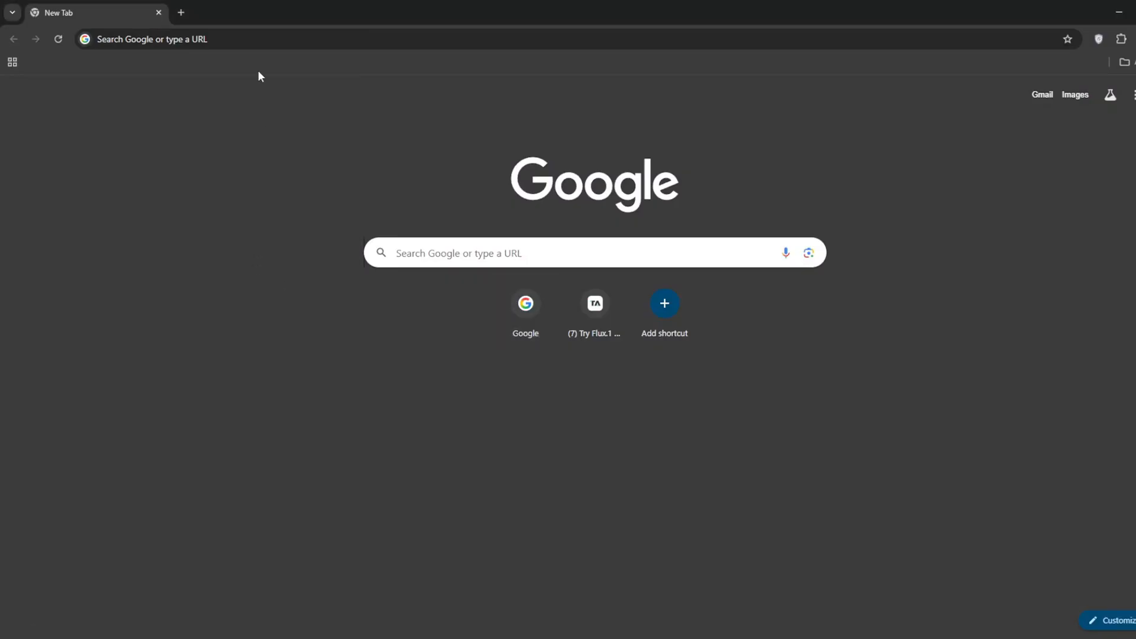
# Load chatgpt.com in the new Chrome tab
pyautogui.write('chatgpt.com')
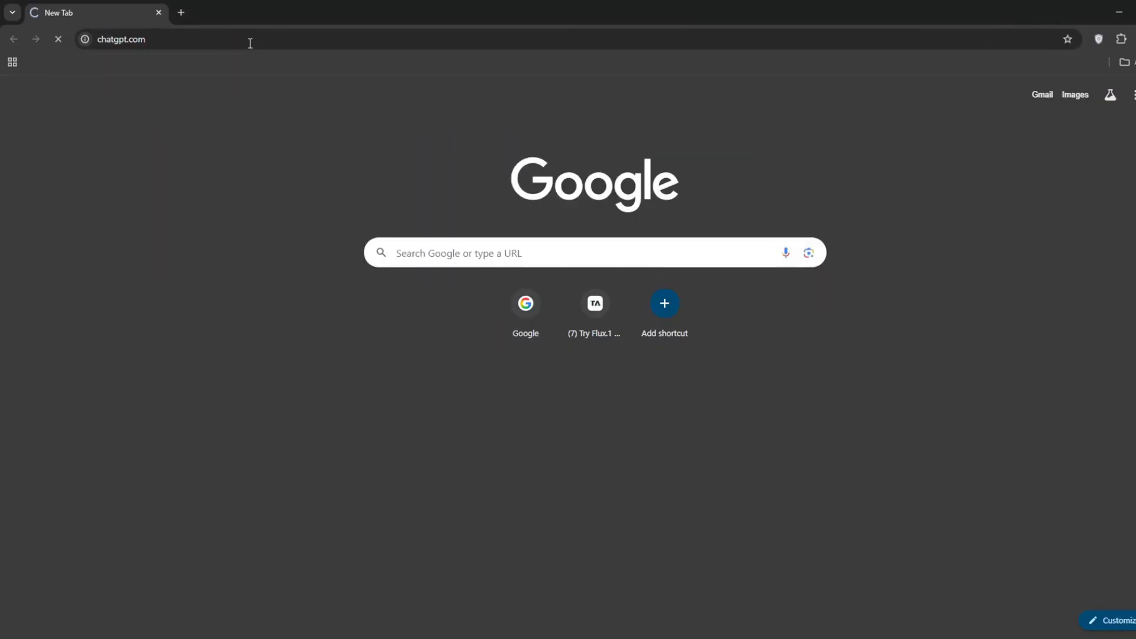
pyautogui.press('Enter')
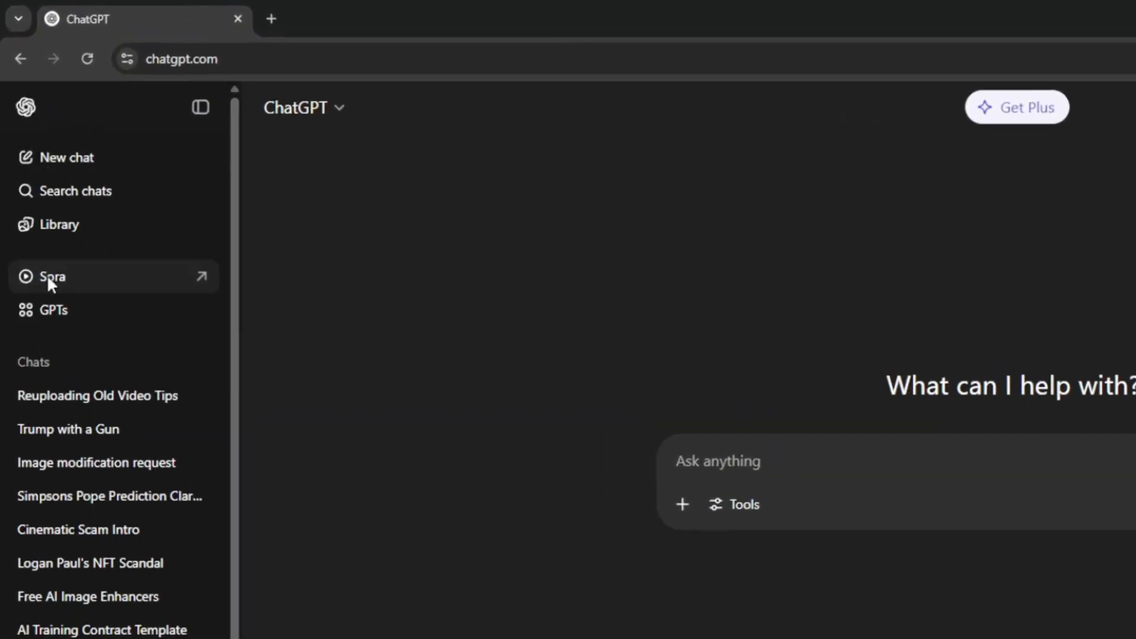
# Open Sora from the ChatGPT sidebar and browse Explore to the pink-haired woman image
pyautogui.click(52, 277)
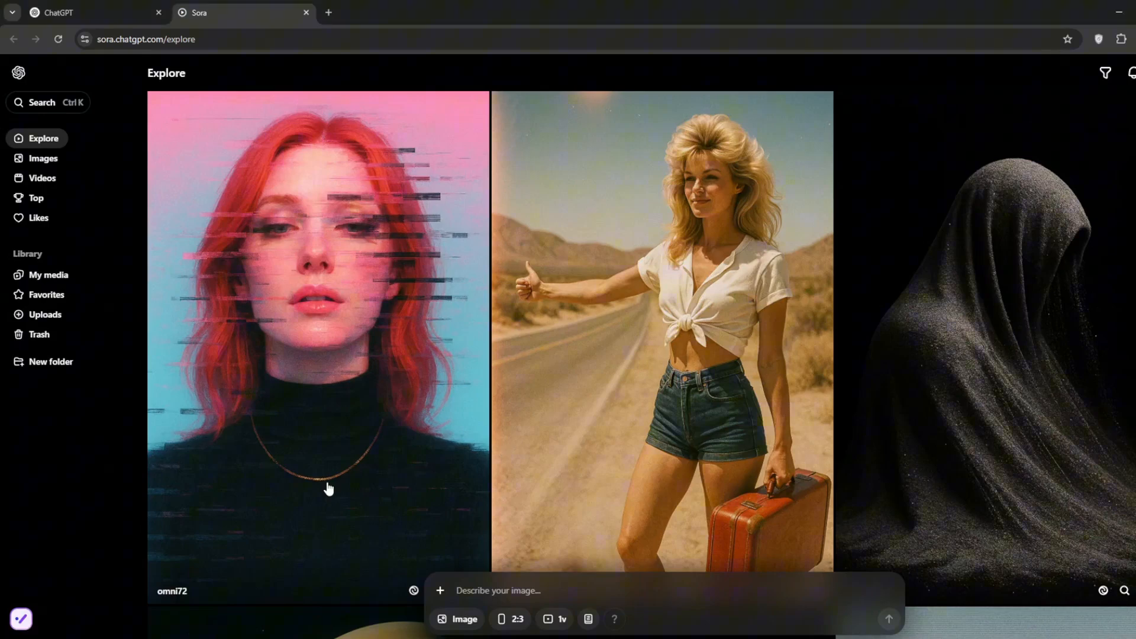
pyautogui.scroll(-3)
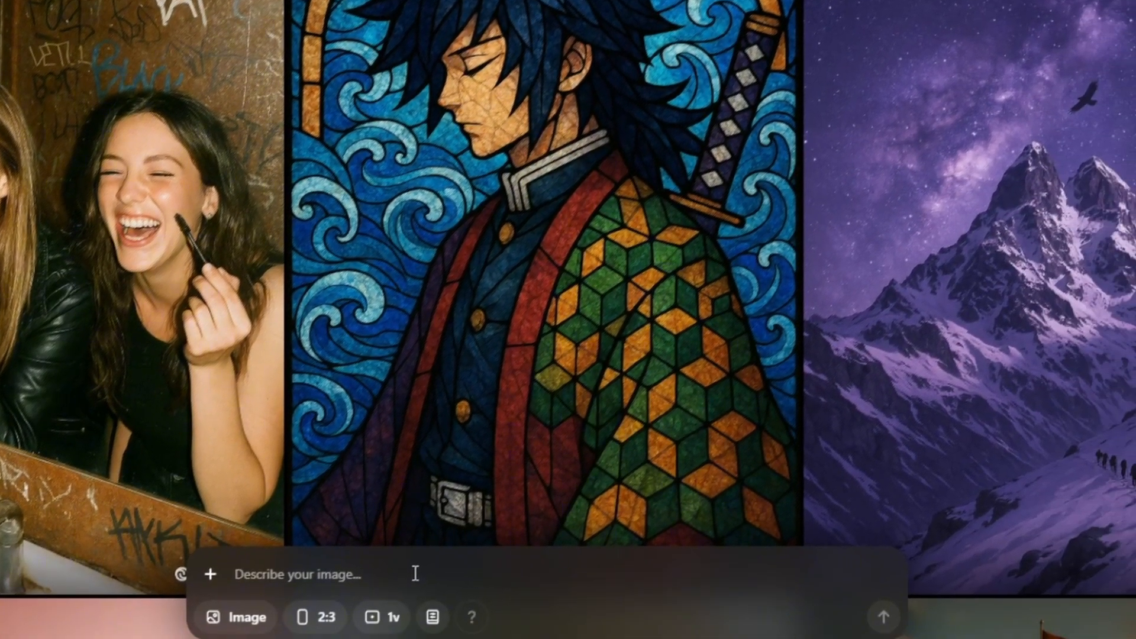
pyautogui.write('a')
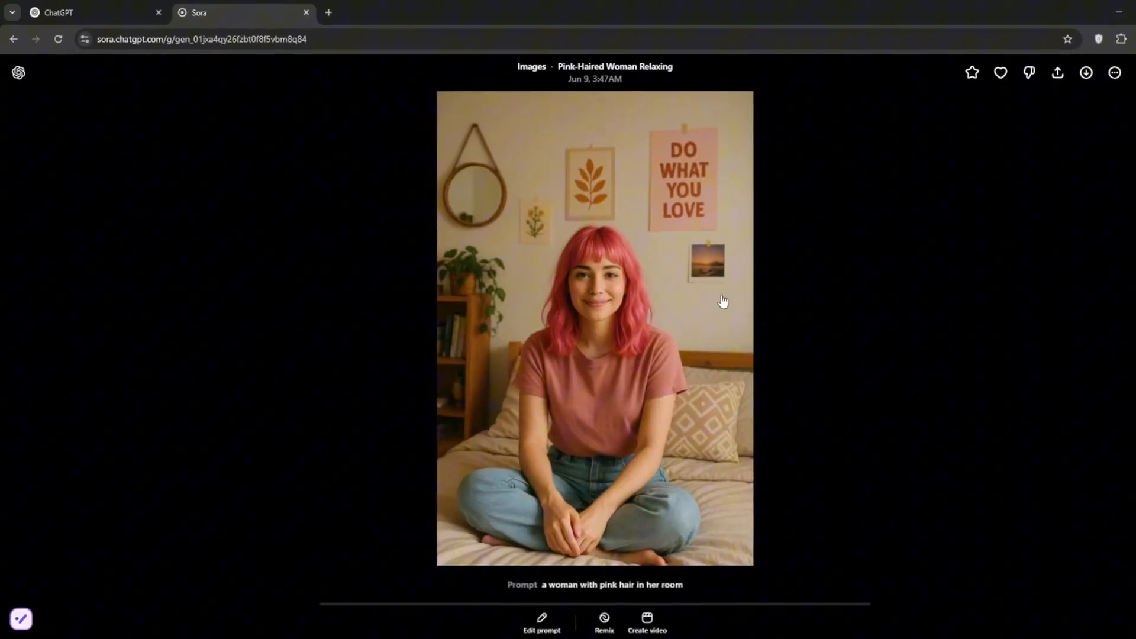
pyautogui.moveTo(160, 223)
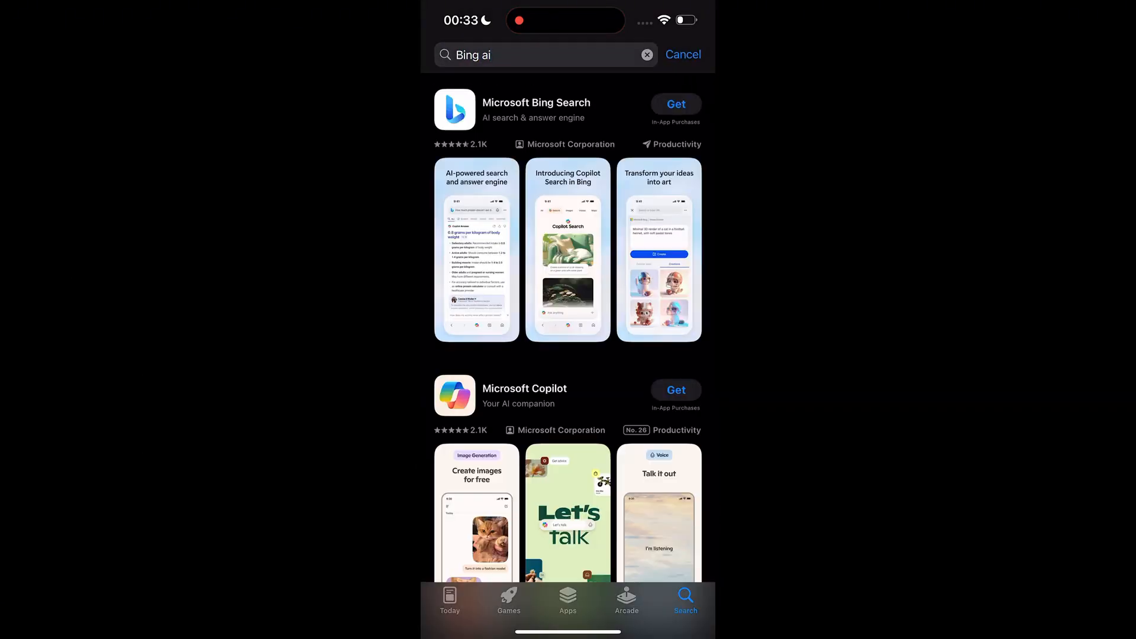
# Install Microsoft Bing Search from the 'Bing ai' App Store results and launch it
pyautogui.click(535, 110)
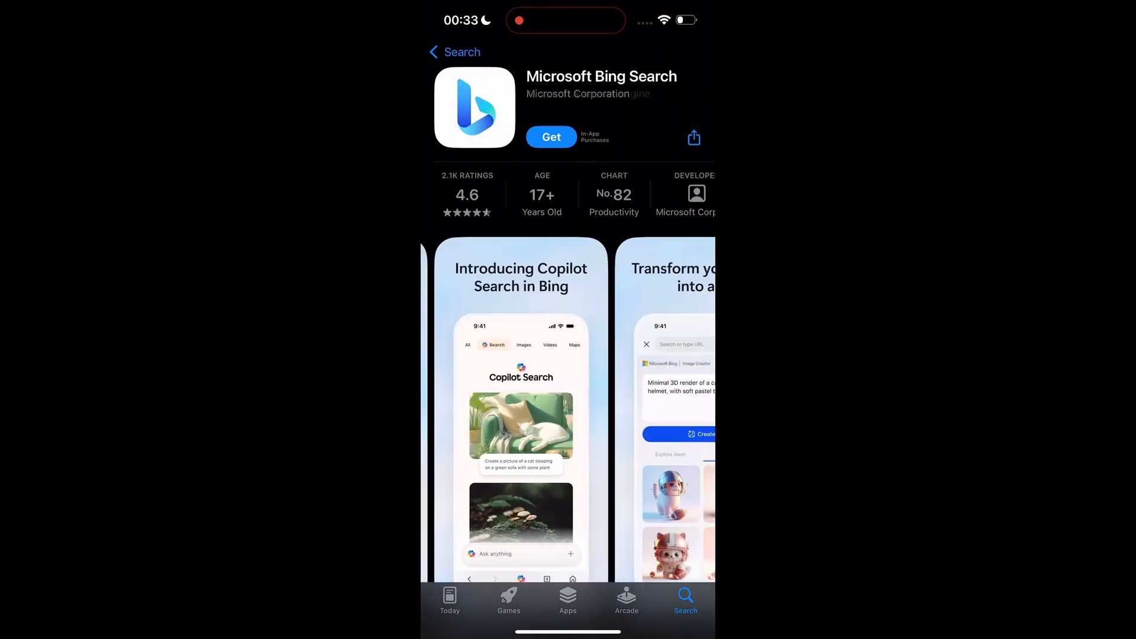
pyautogui.scroll(-3)
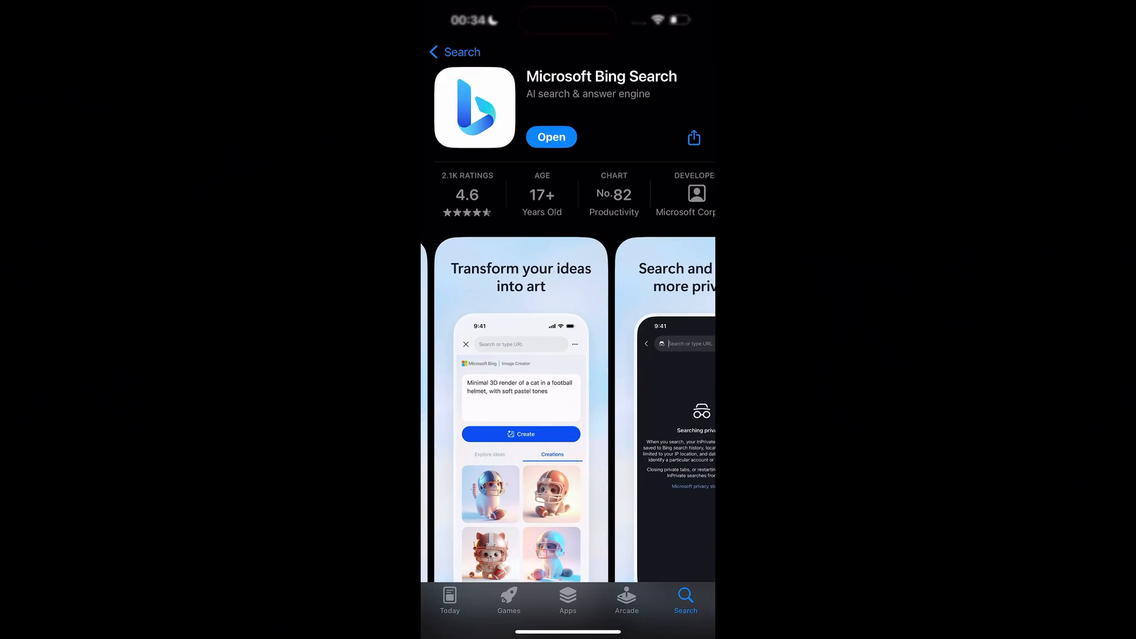
pyautogui.click(551, 137)
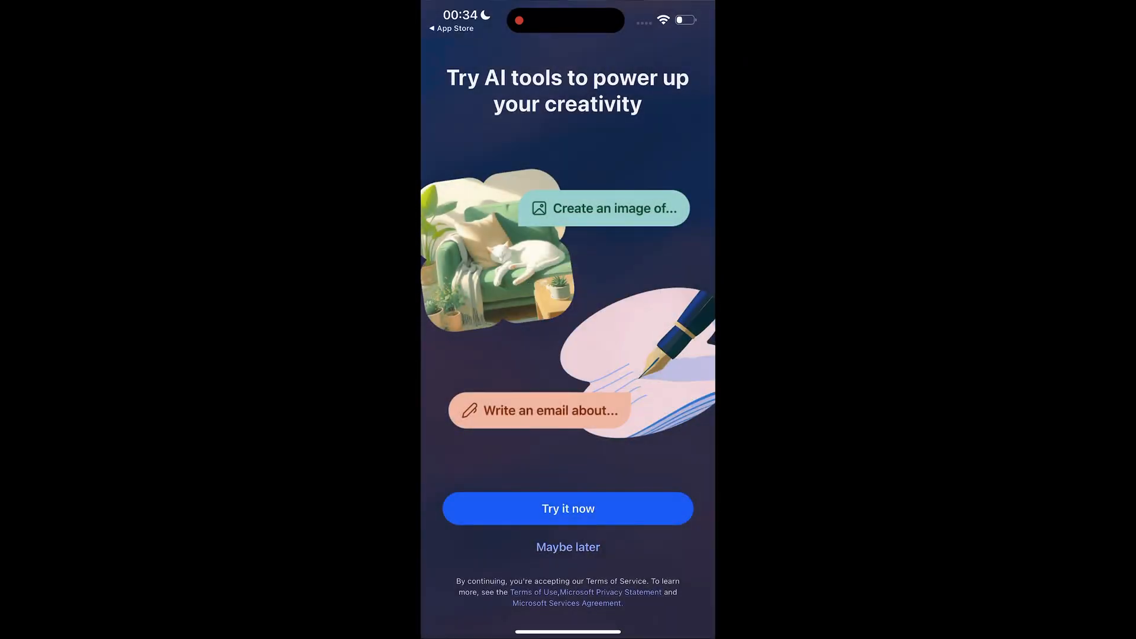
# Generate Image Creator pictures for 'a dog running on ice', then return to the prompt
pyautogui.click(568, 546)
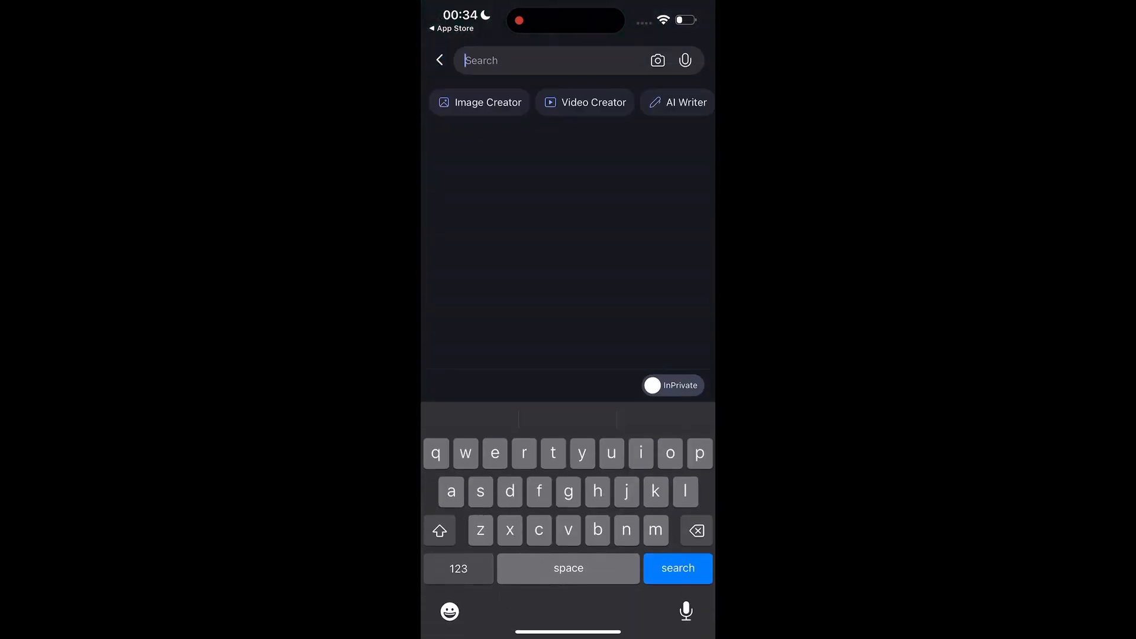
pyautogui.click(478, 103)
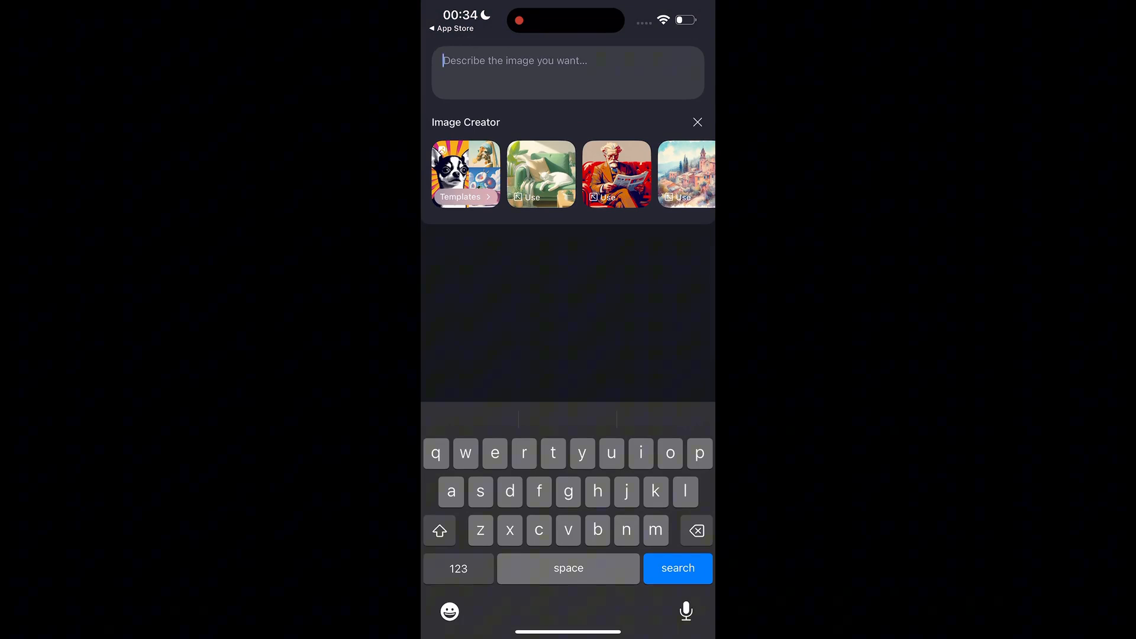
pyautogui.write('a dog running on ice')
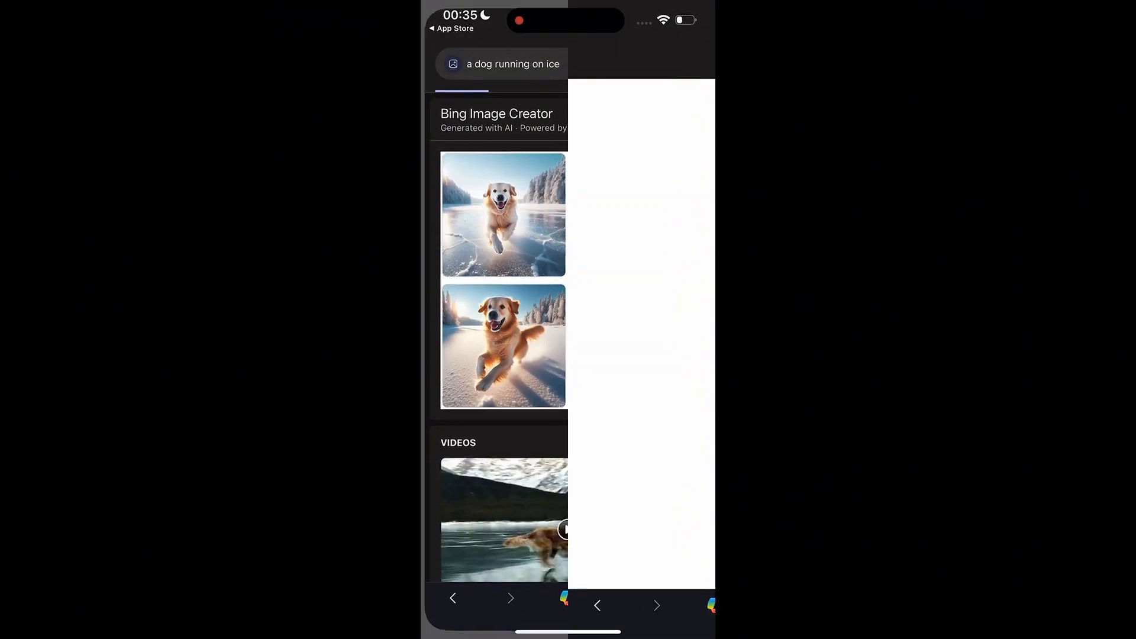
pyautogui.click(503, 213)
pyautogui.write('a woman with pink hair talking a selfie')
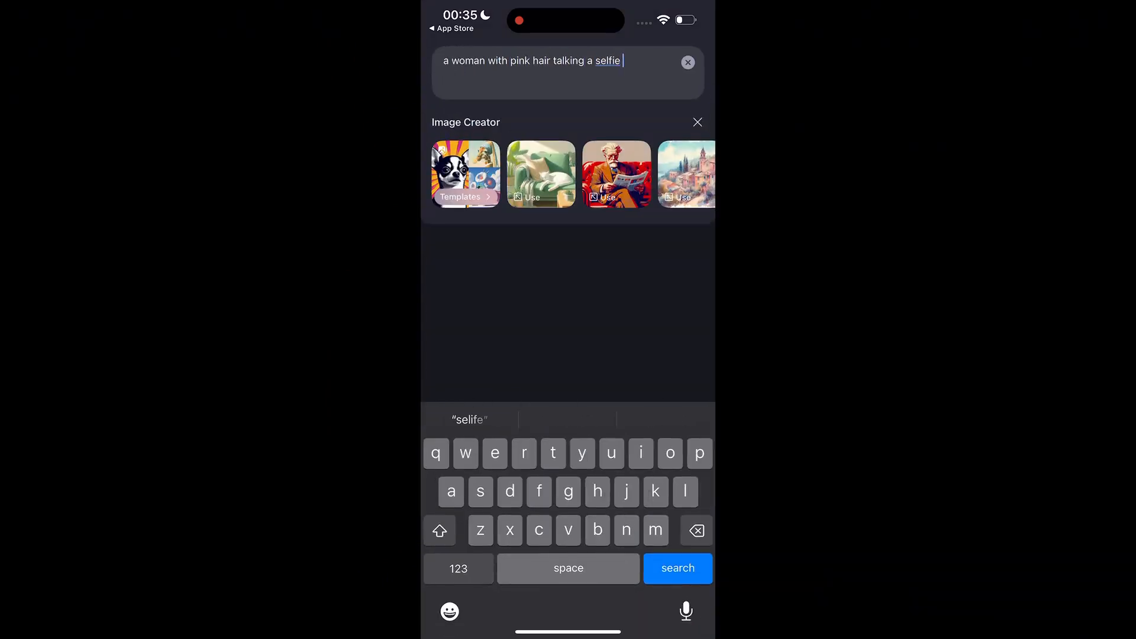
# Add ', realistic' to the pink-haired selfie prompt and browse the four generated images
pyautogui.write(', realistic')
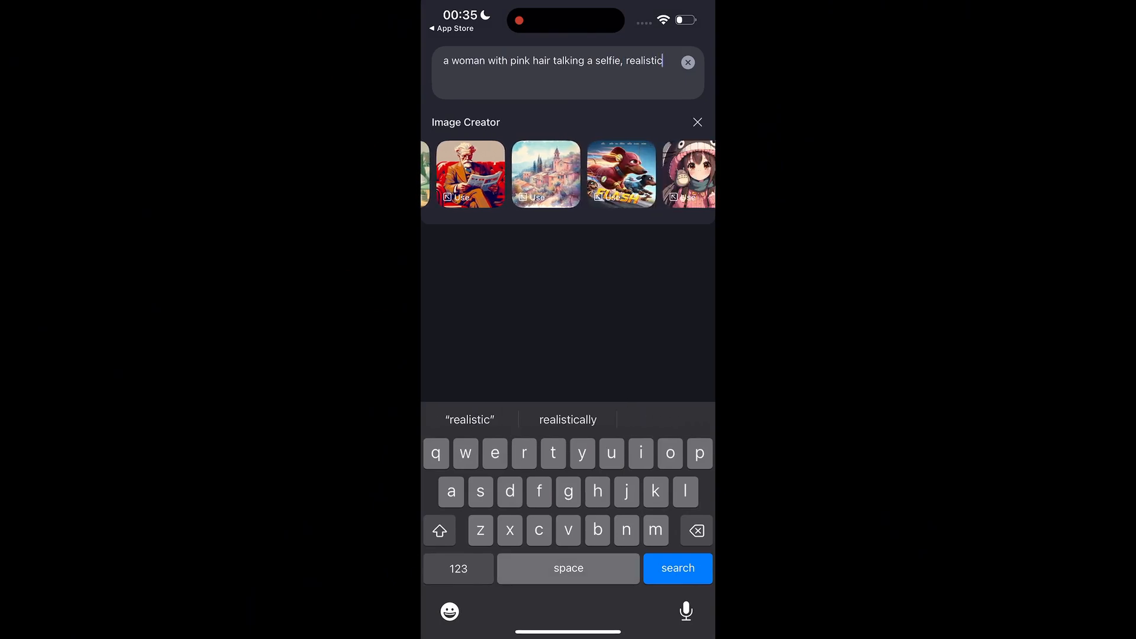
pyautogui.hscroll(-3)
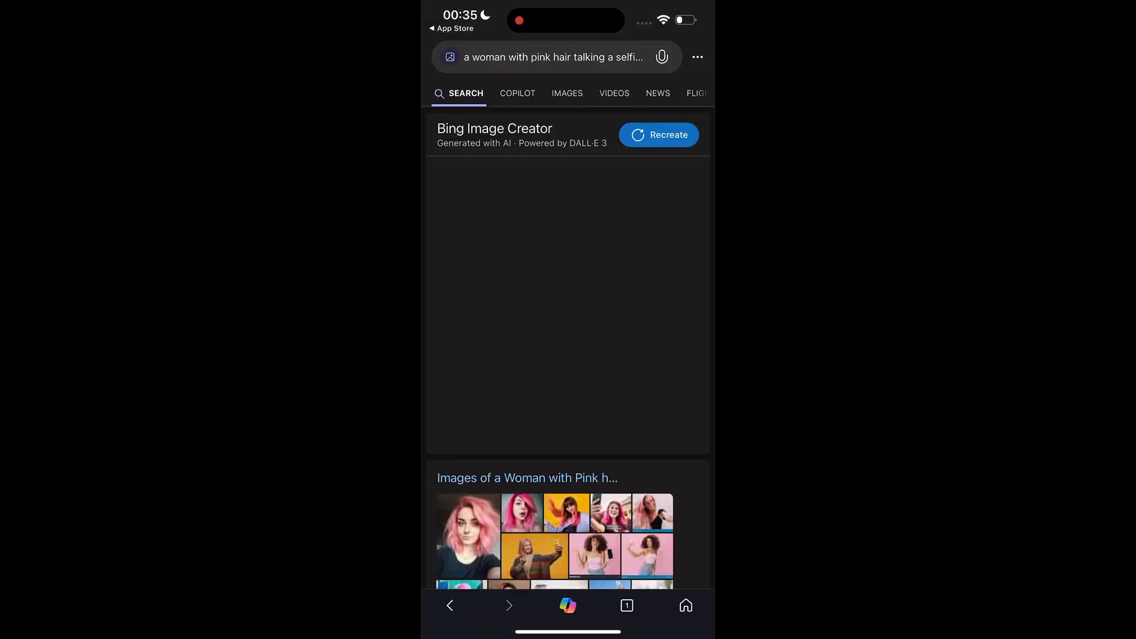
pyautogui.scroll(-3)
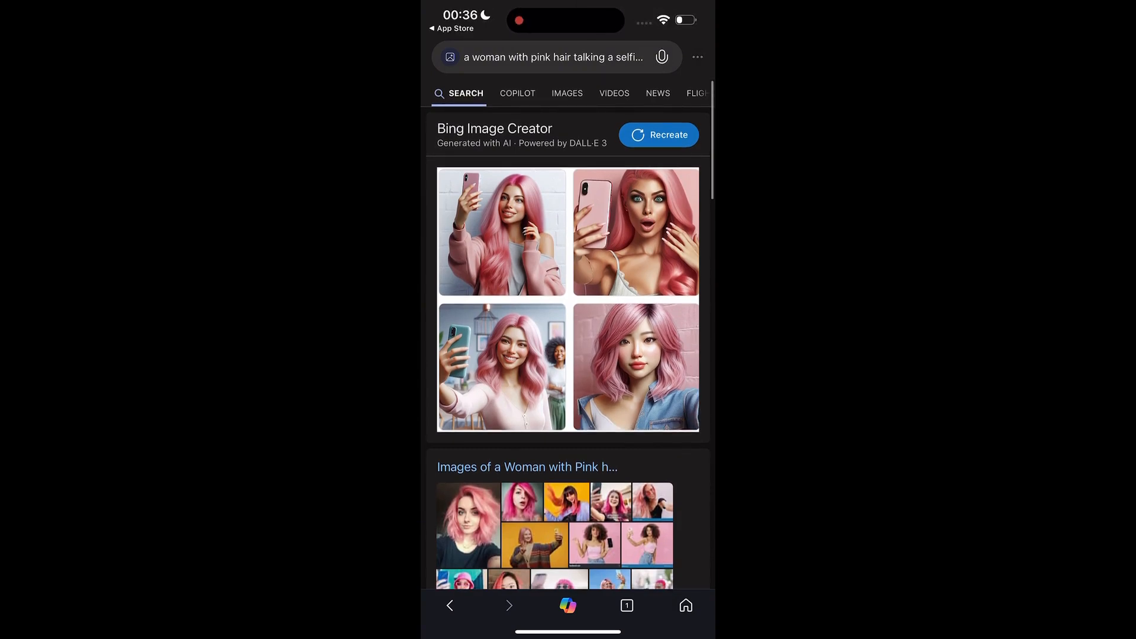
pyautogui.click(551, 57)
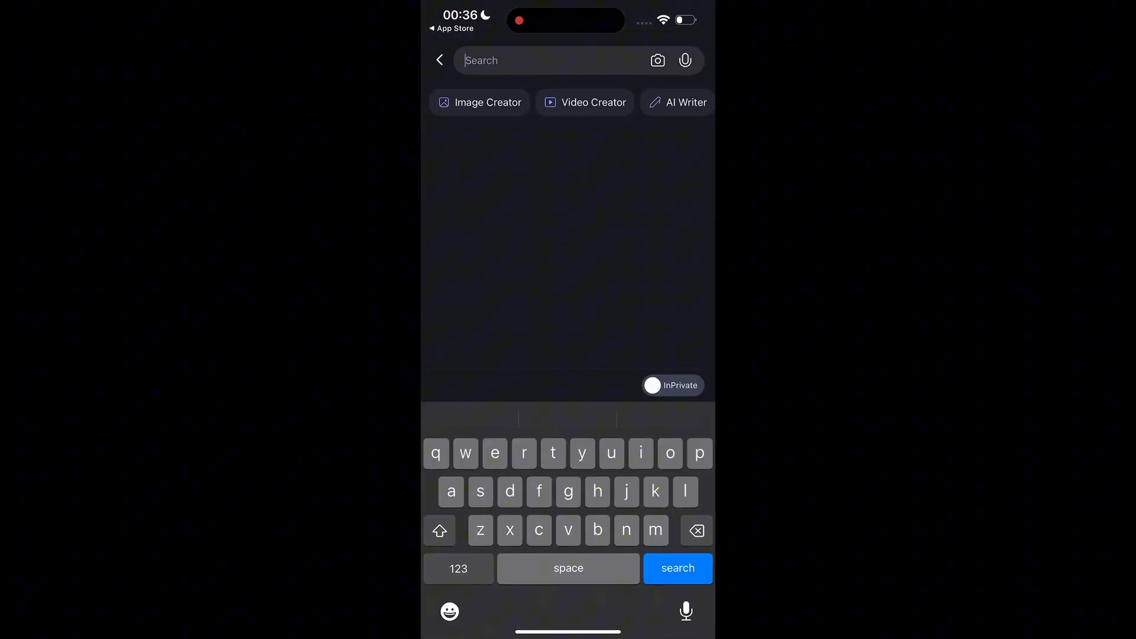
# Open Video Creator and cancel the Standard speed change, keeping fast generation
pyautogui.click(584, 101)
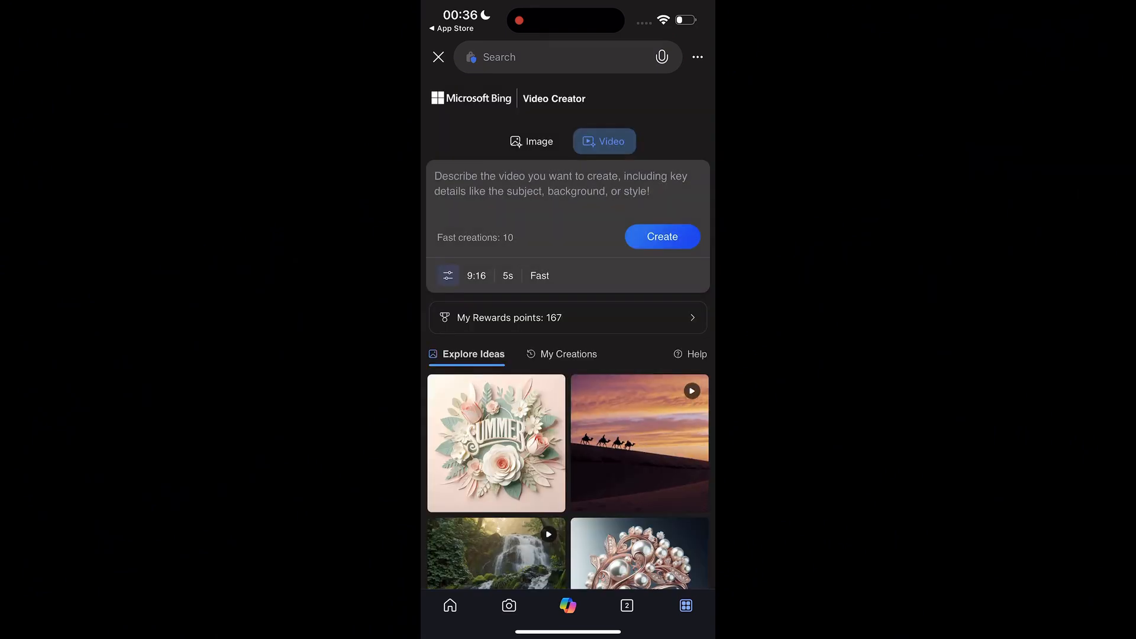
pyautogui.click(448, 275)
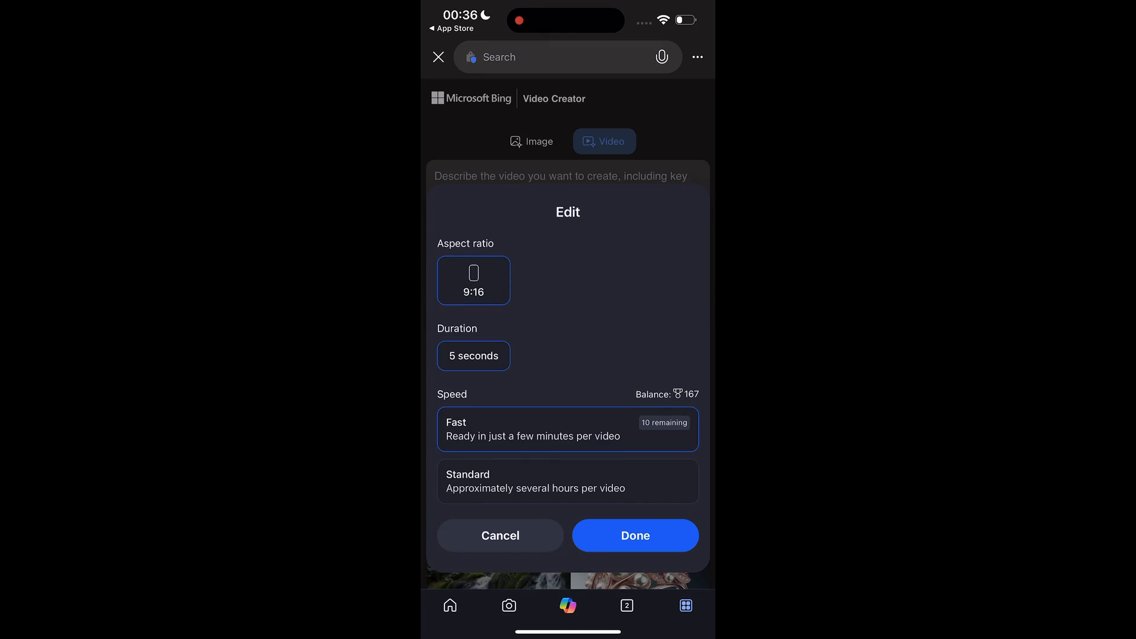
pyautogui.click(568, 481)
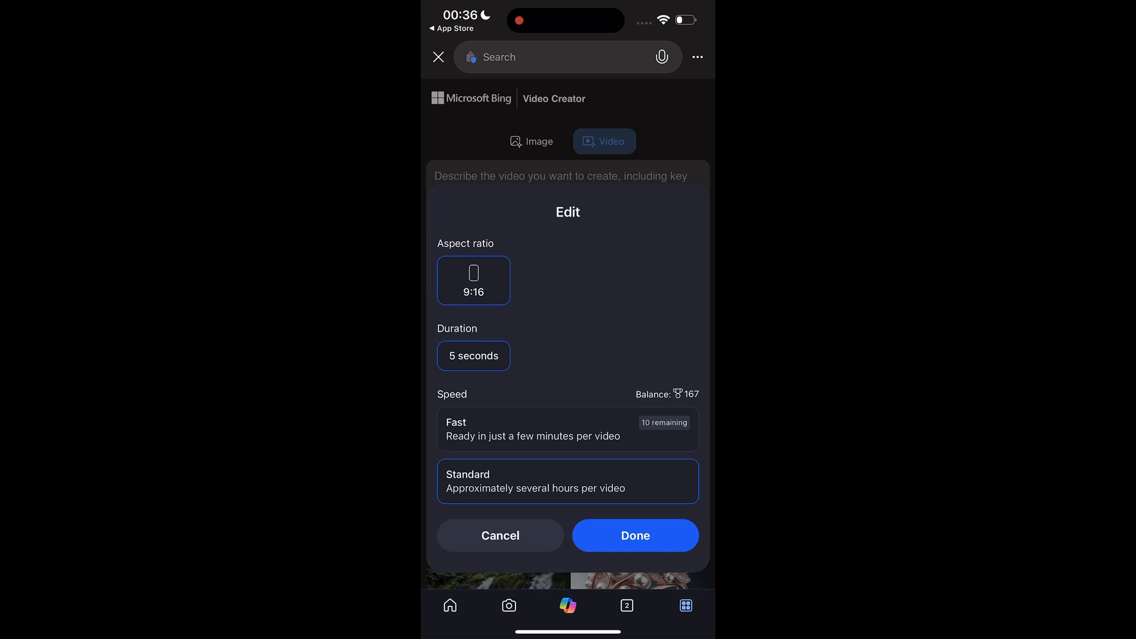
pyautogui.click(568, 429)
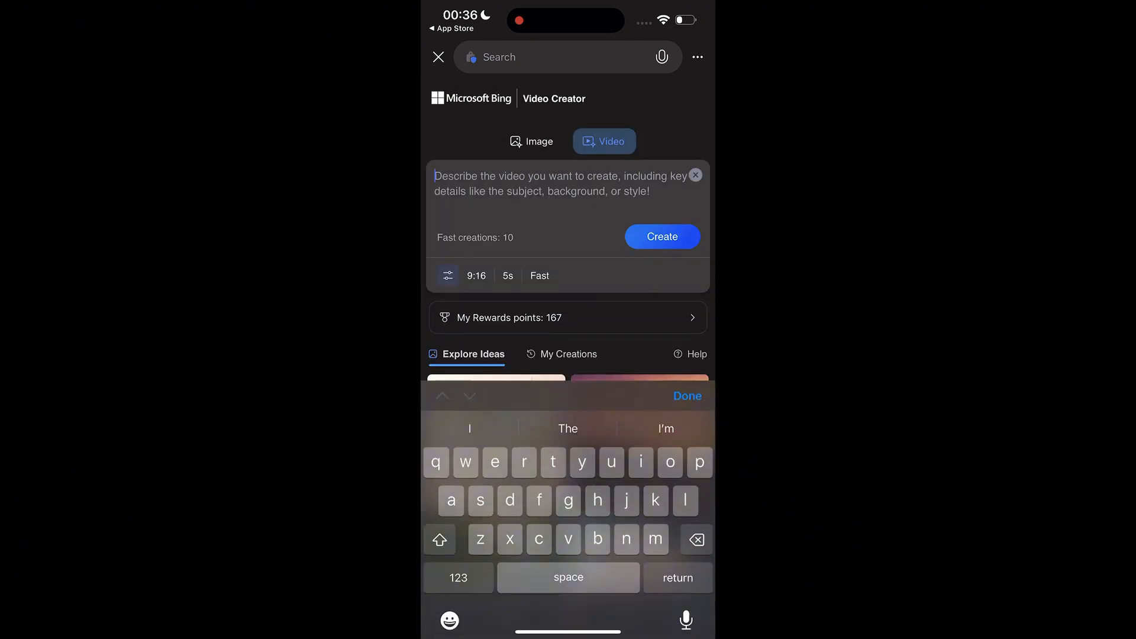
# Create a vertical video from the prompt 'a dog running on ice'
pyautogui.write('a dog running on ice')
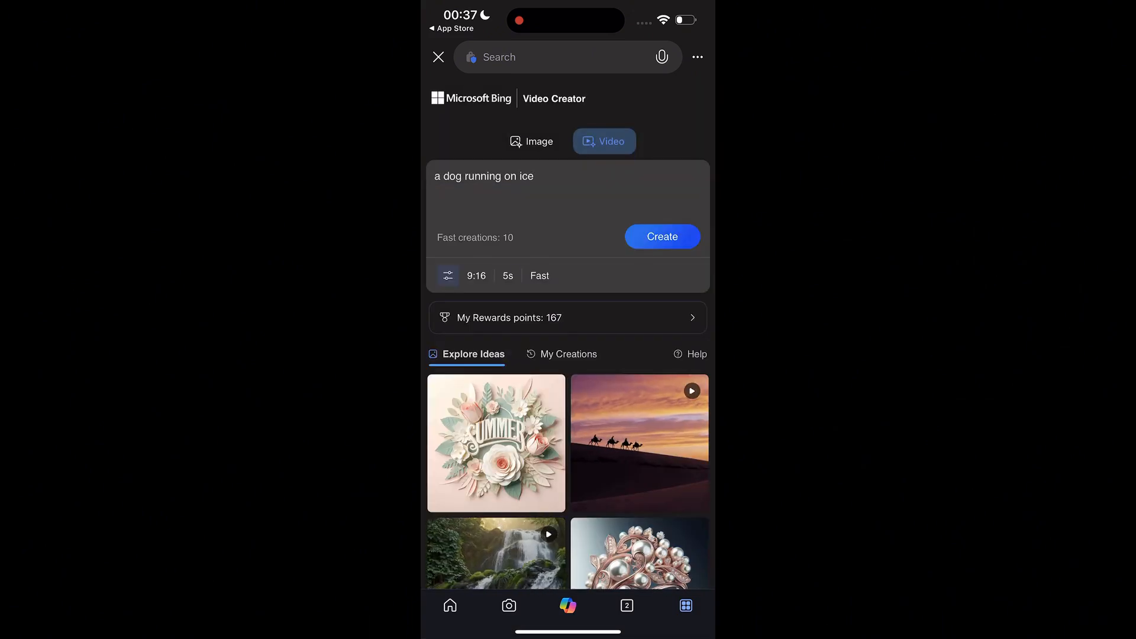
pyautogui.click(661, 236)
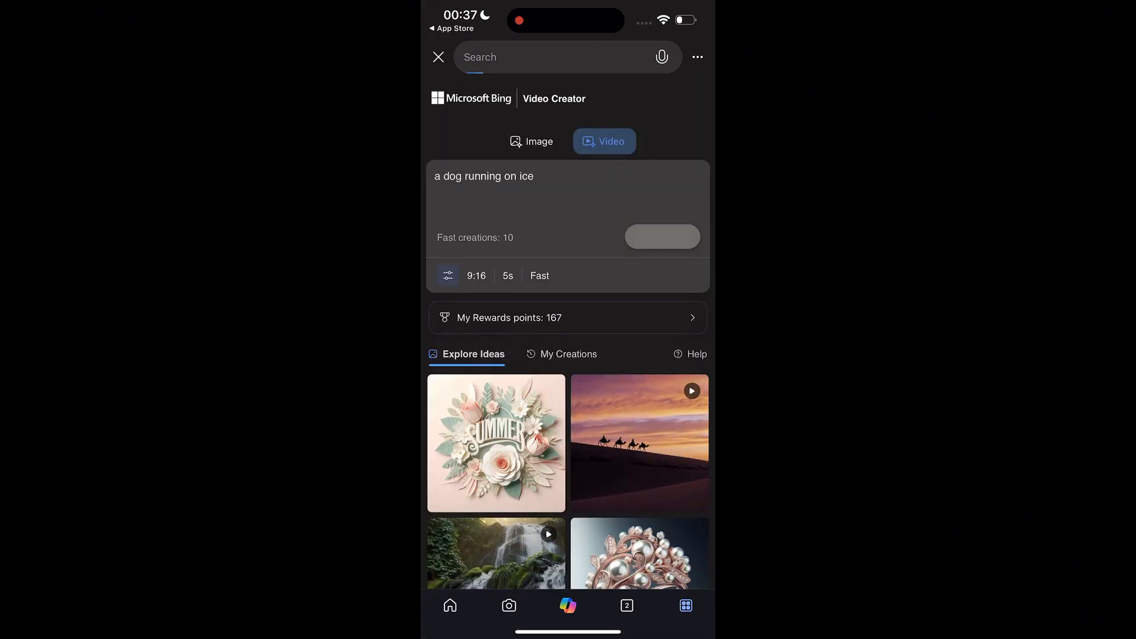
pyautogui.click(661, 236)
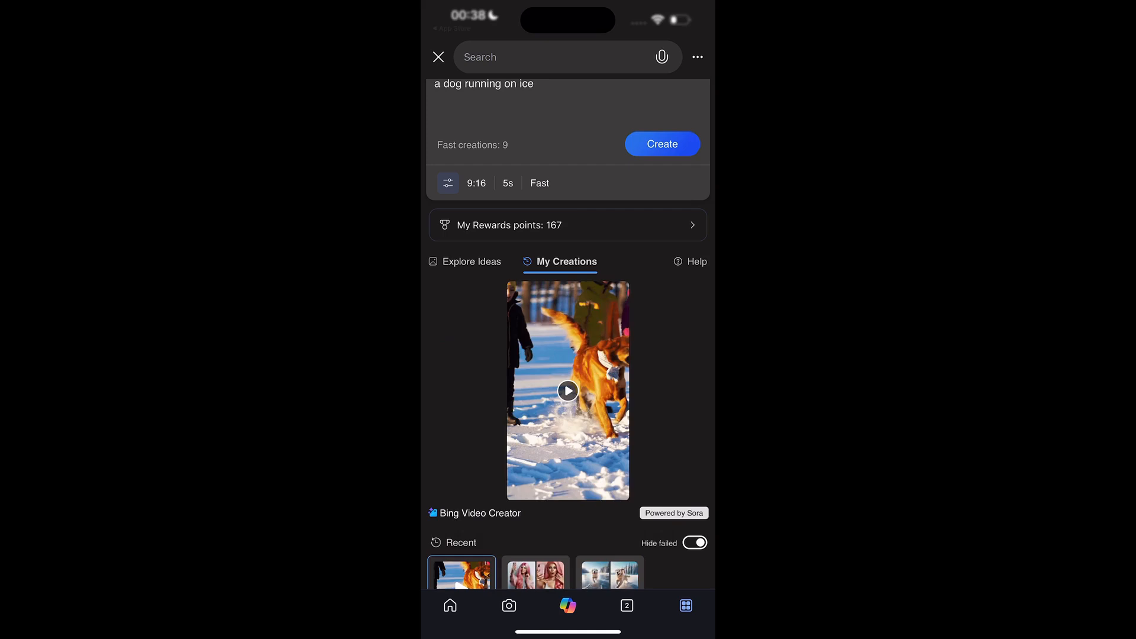
pyautogui.click(569, 390)
pyautogui.write('a man')
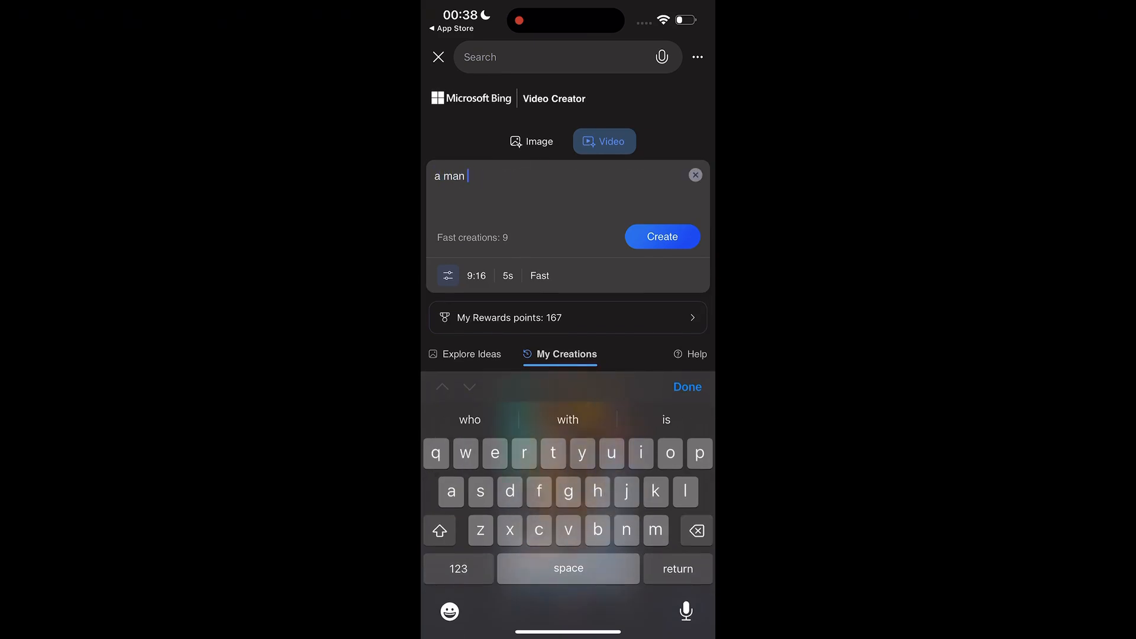
# Generate a video for 'a man drinking coffee' and bring up the video settings panel
pyautogui.write('drinking coffee')
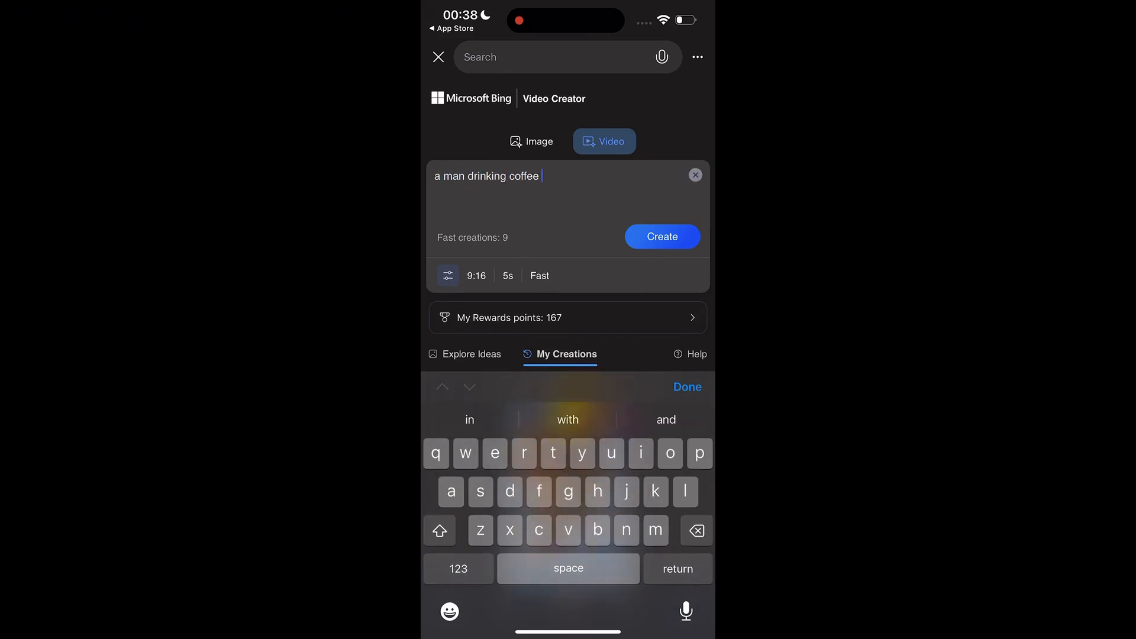
pyautogui.click(660, 236)
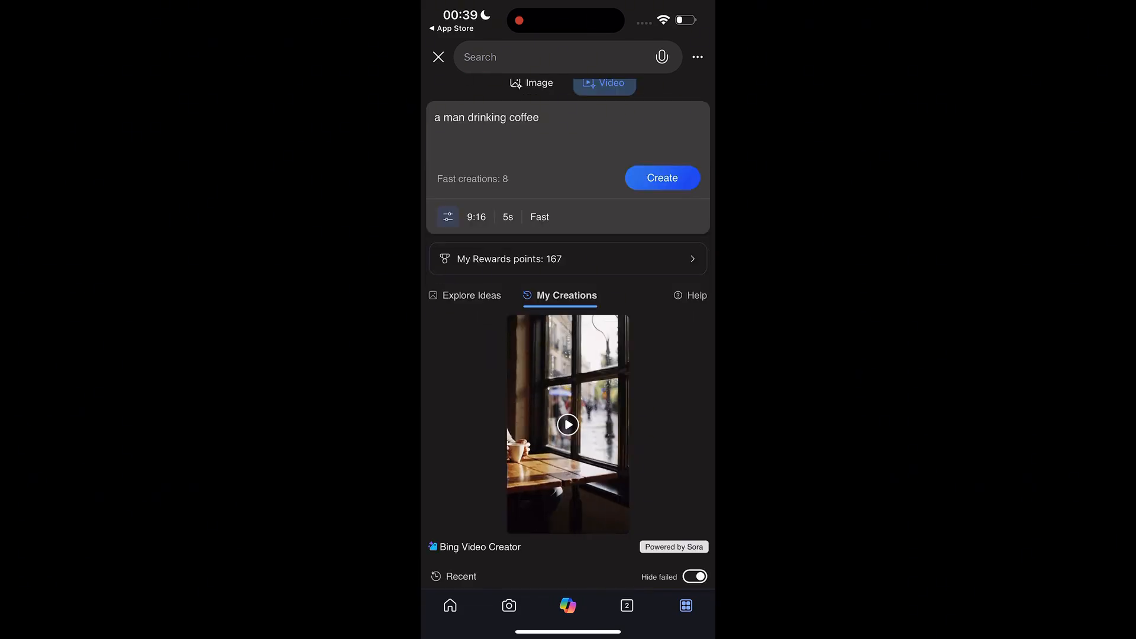
pyautogui.click(568, 425)
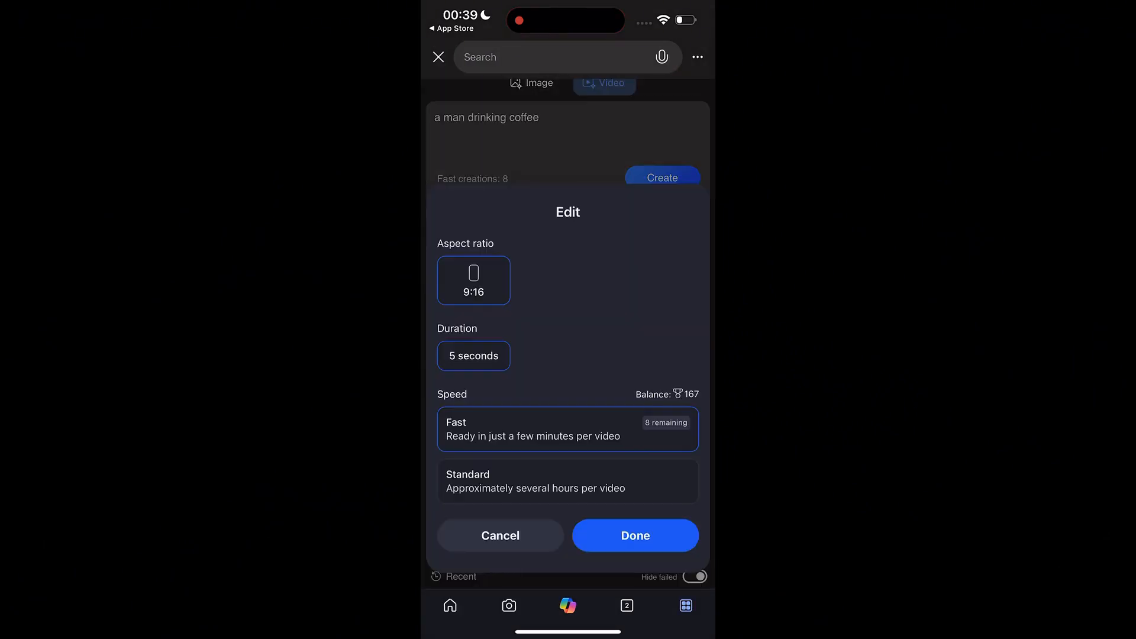
# Switch video speed to Standard, confirm with Done, and regenerate the coffee video
pyautogui.click(568, 481)
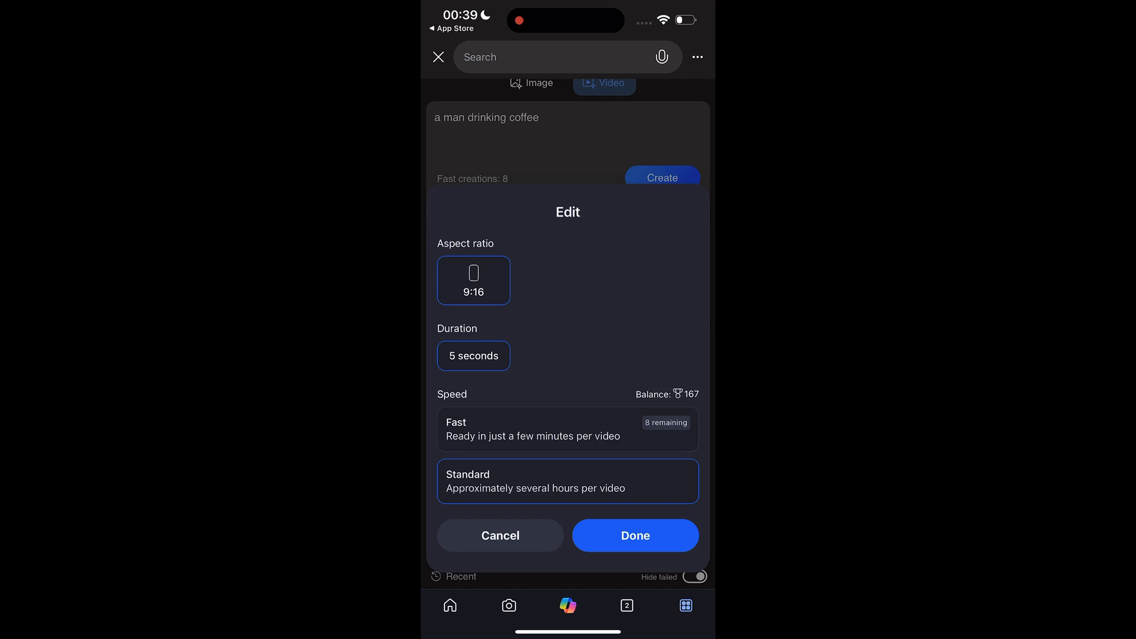
pyautogui.click(634, 535)
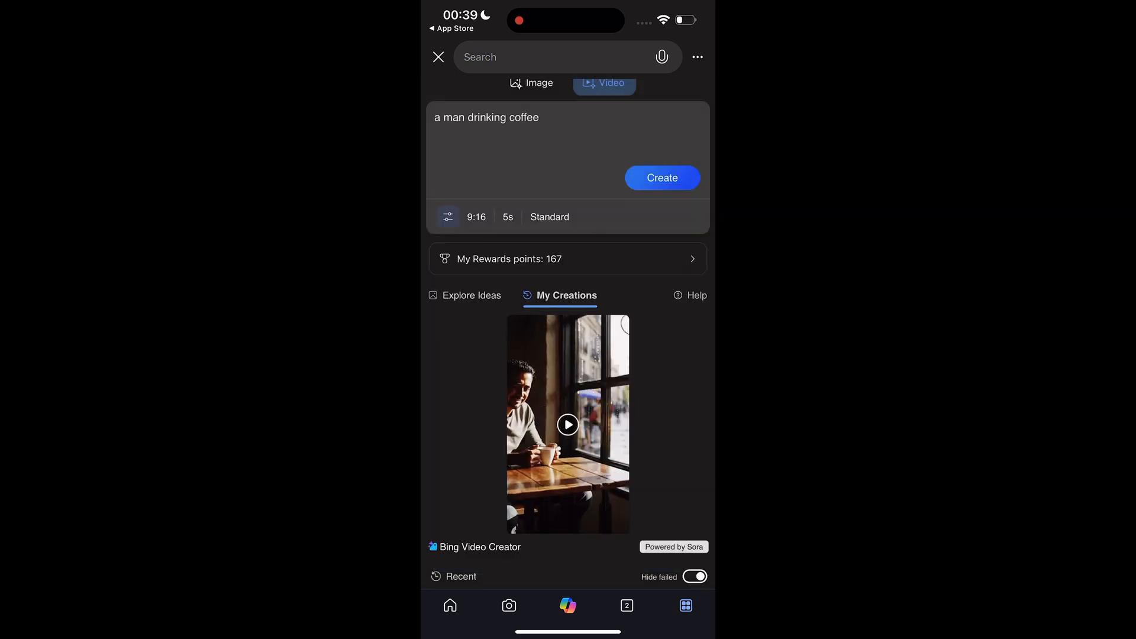
pyautogui.click(661, 177)
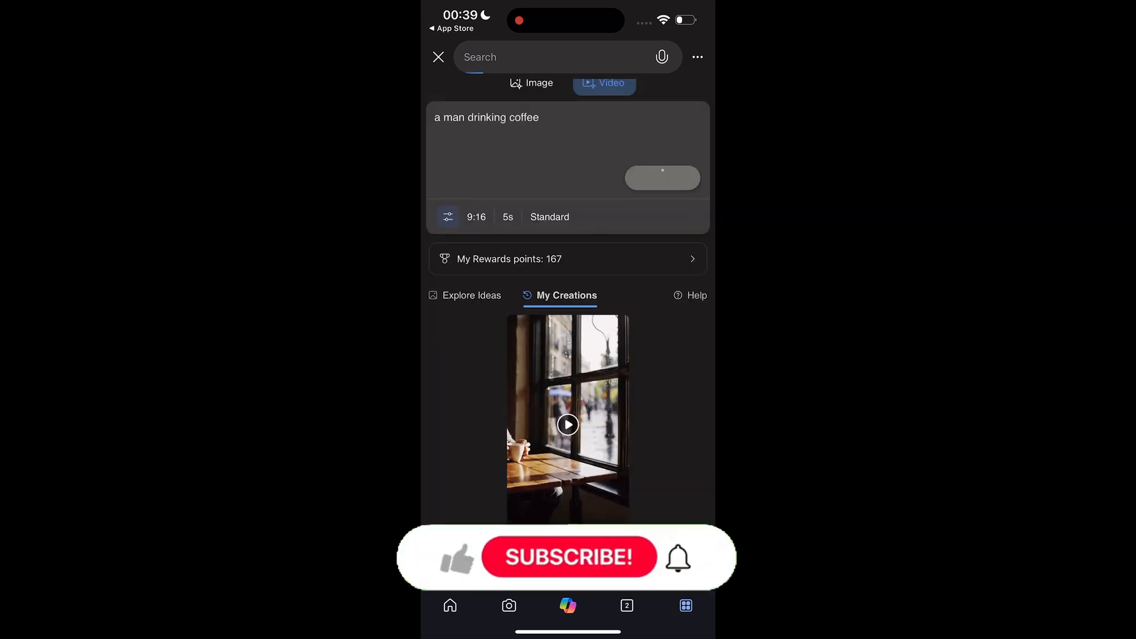
pyautogui.click(569, 557)
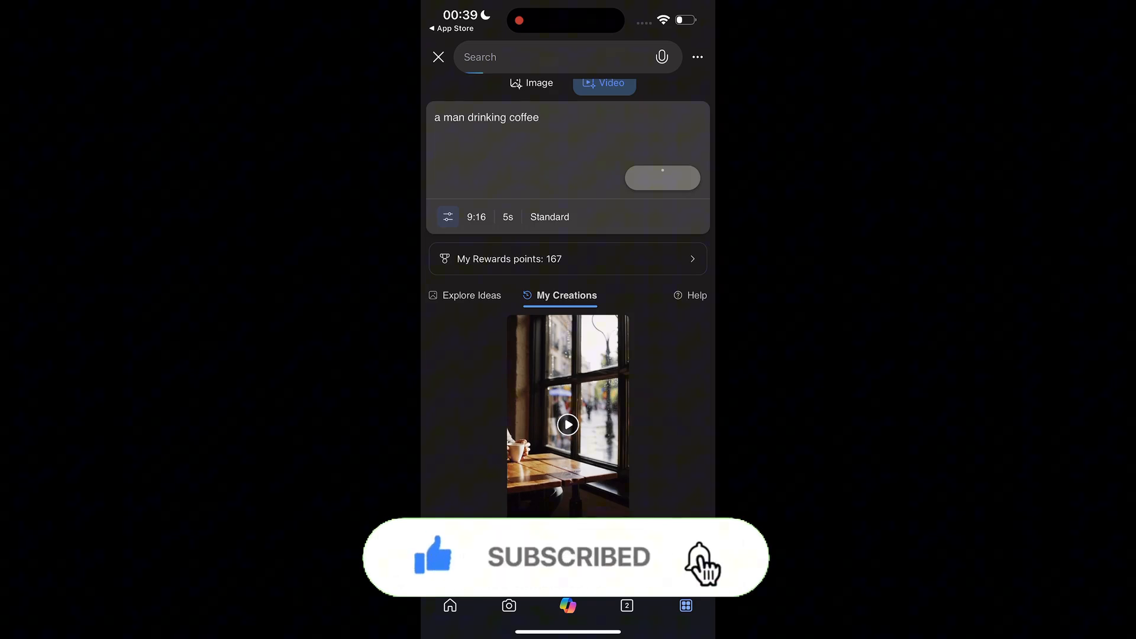